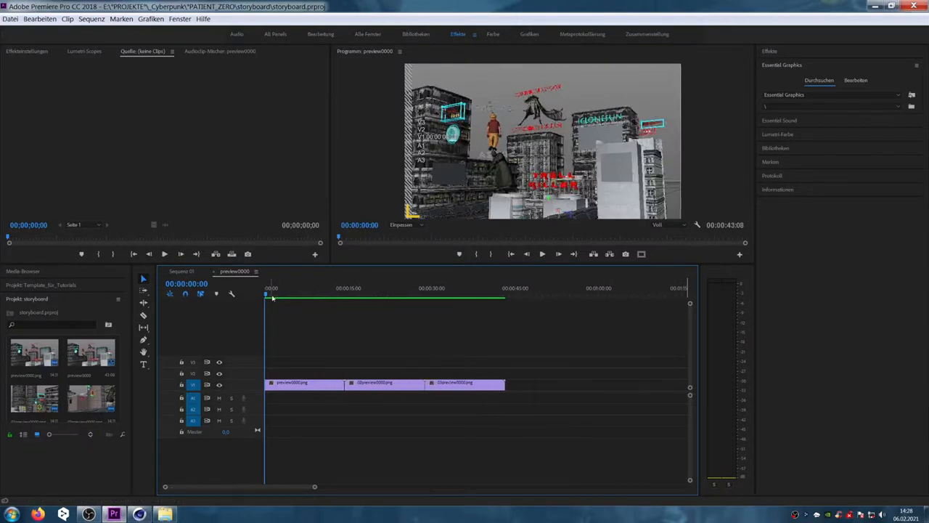
Preview the sequence at about 10 s, 22 s and the last clip, then return to its start.
click(322, 296)
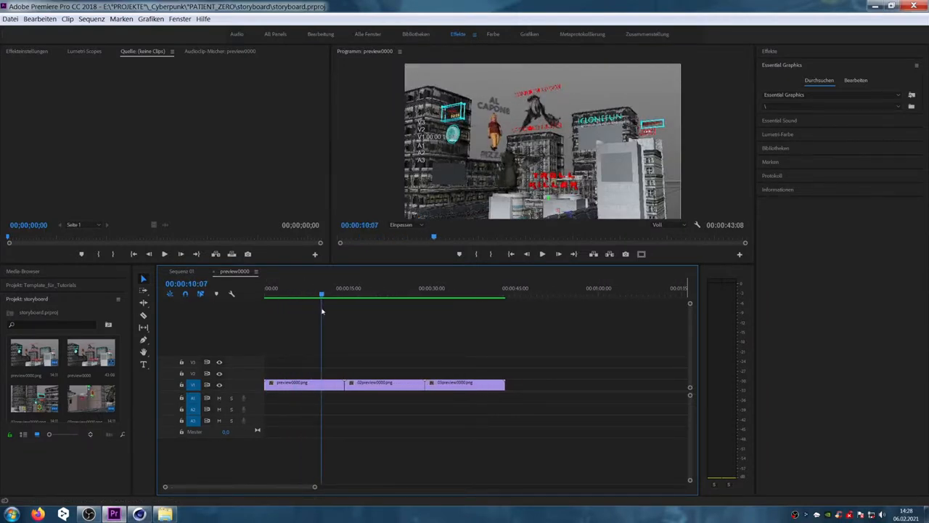
click(391, 296)
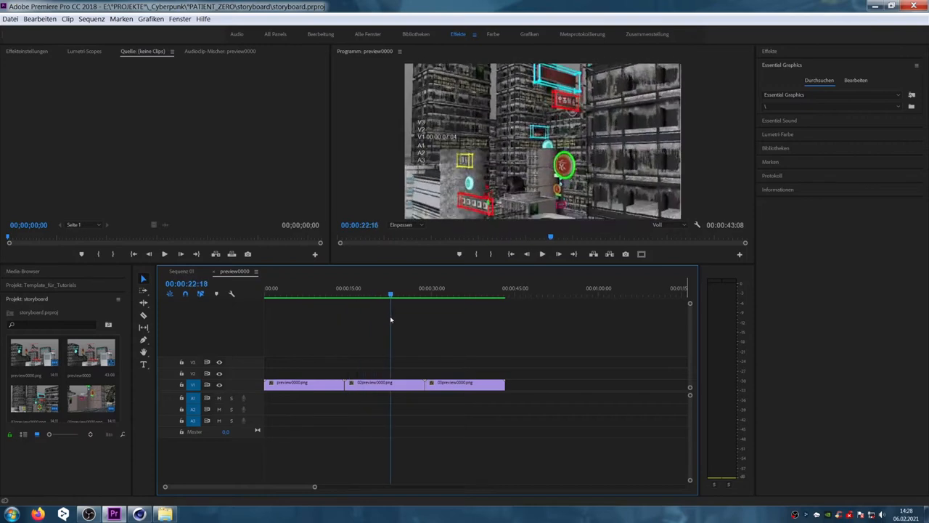
click(448, 294)
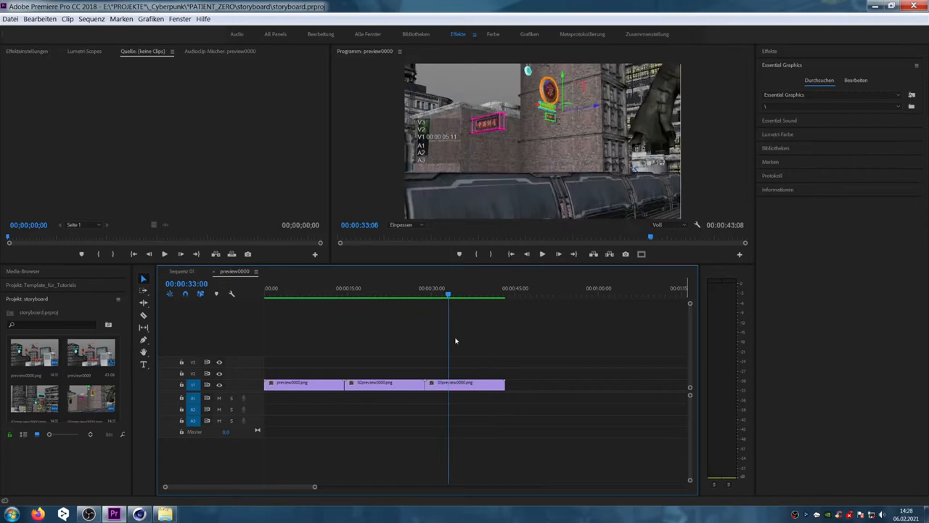
click(266, 287)
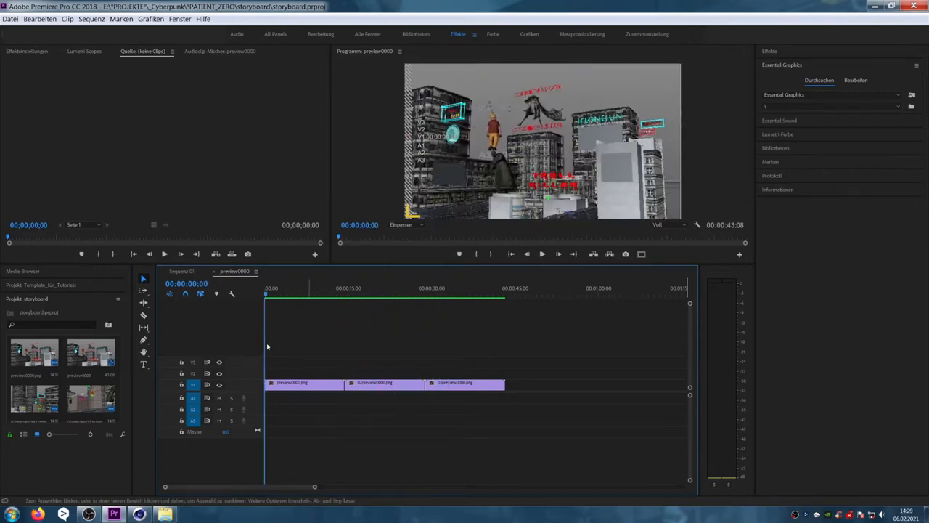
Begin navigating the Import dialog's folder list toward the storyboard folder.
click(891, 5)
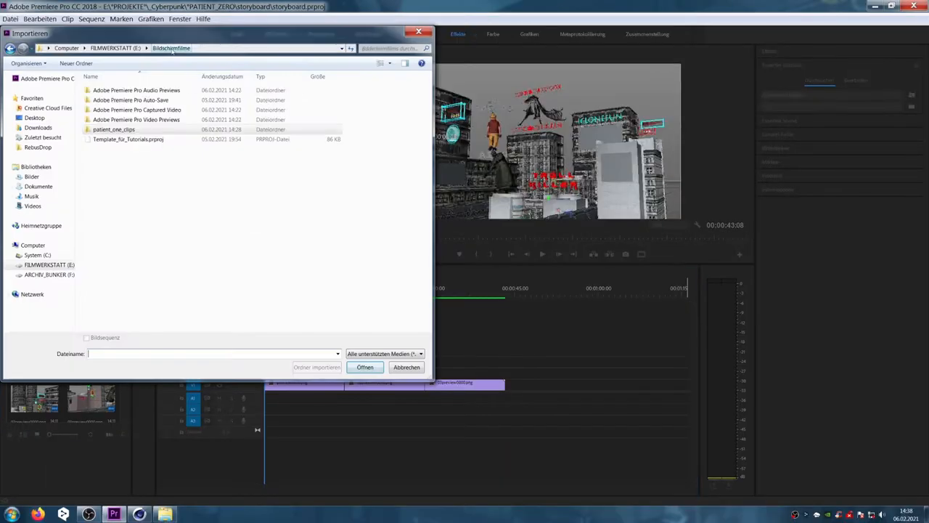
click(406, 366)
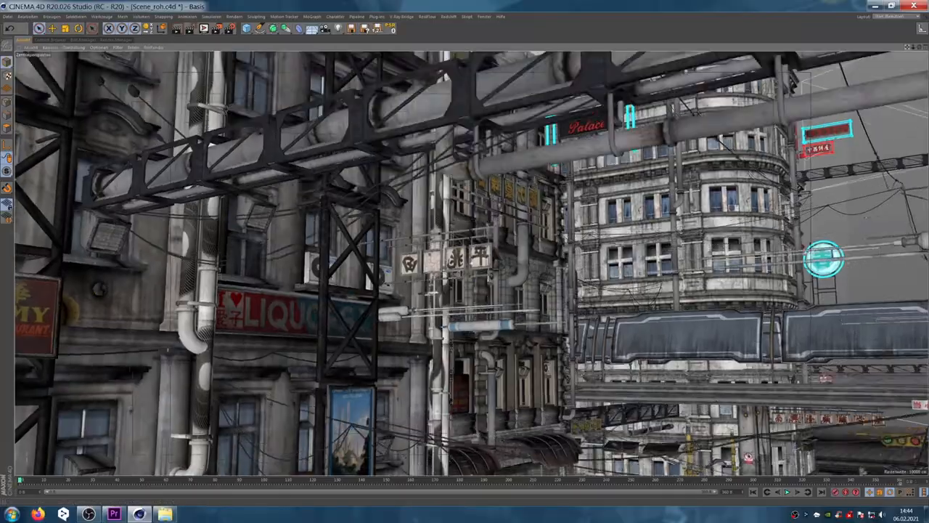
Select the hanging signboard group in Cinema 4D, then show the storyboard\04 folder in Premiere's Import dialog.
click(484, 16)
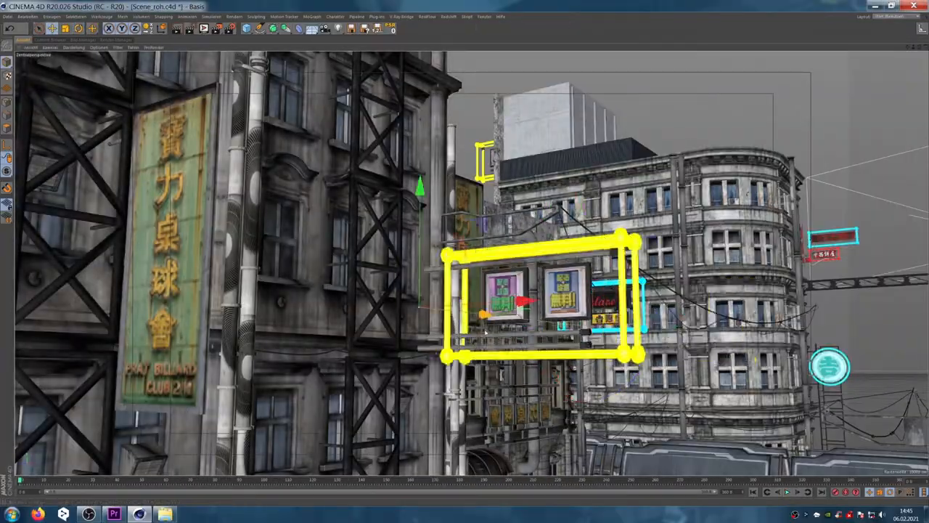
drag(537, 301, 472, 320)
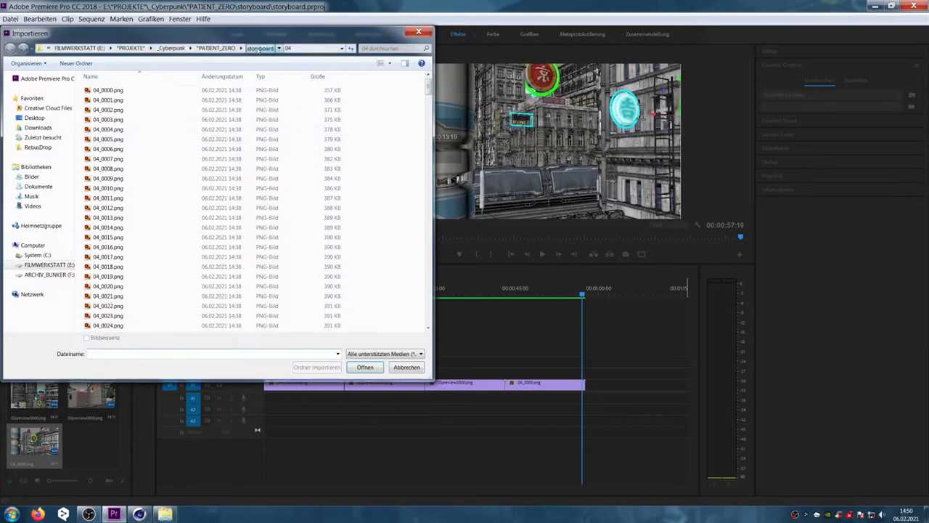
Import 04_0000.png as an image sequence and append it to the storyboard timeline.
click(366, 366)
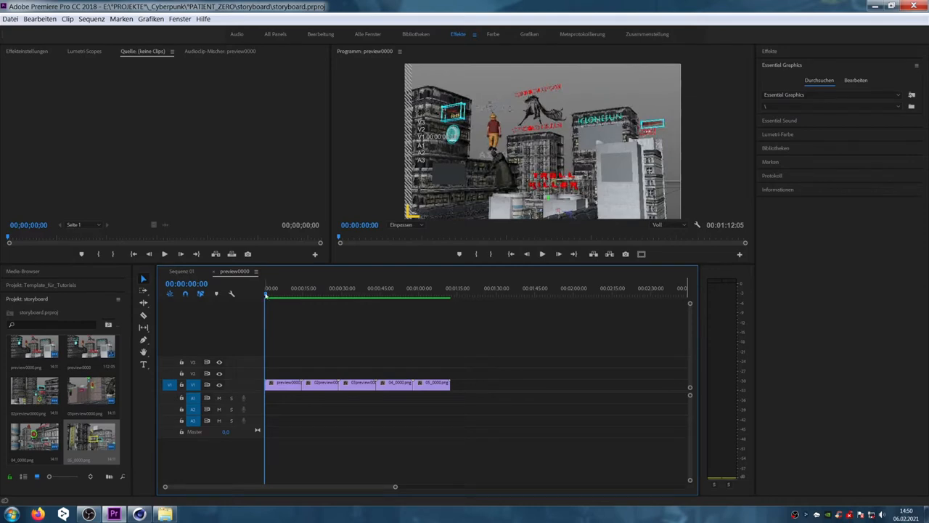
click(296, 288)
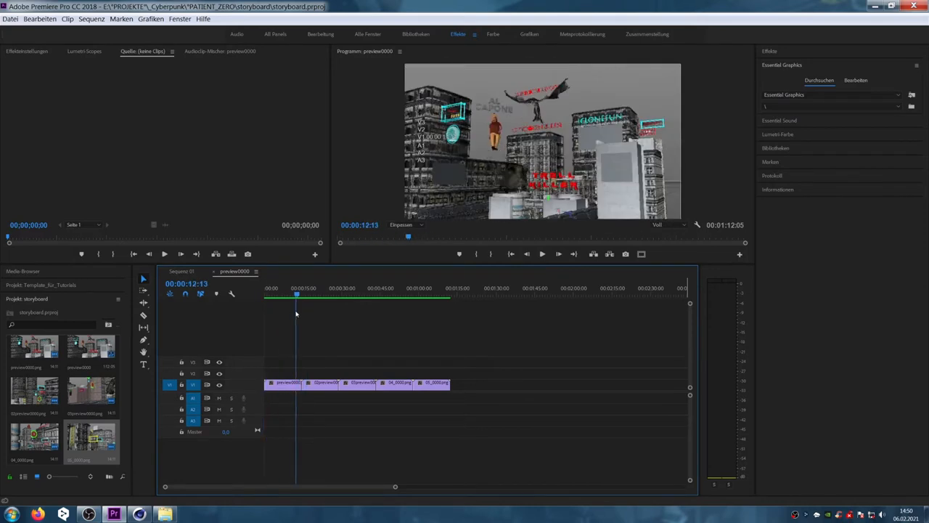
click(323, 293)
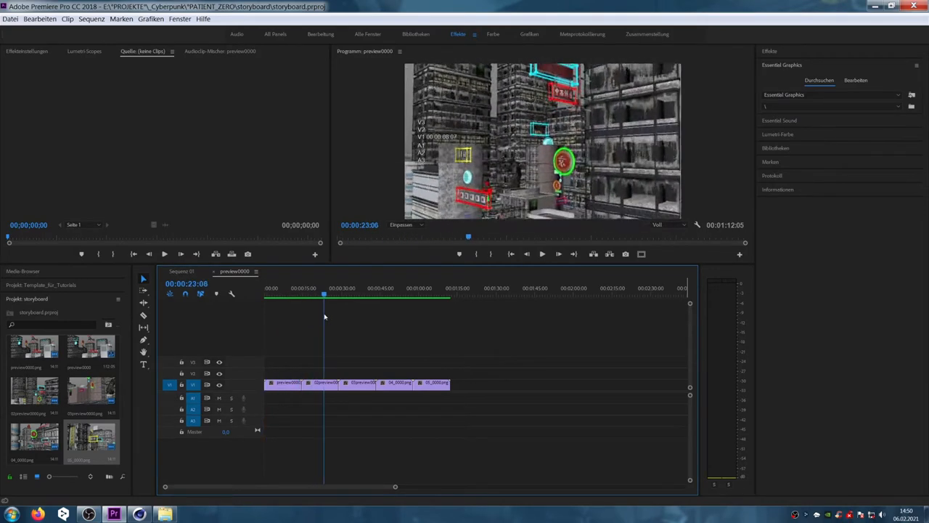
click(340, 294)
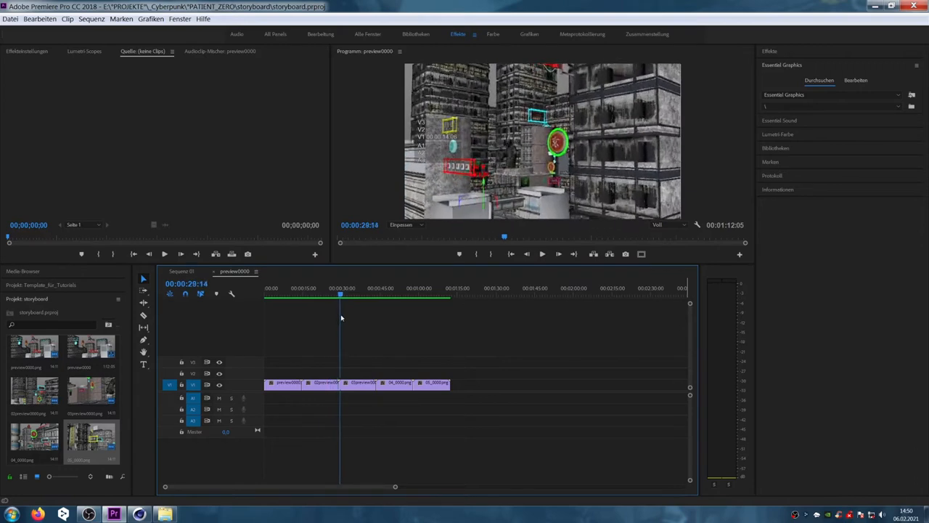
click(374, 287)
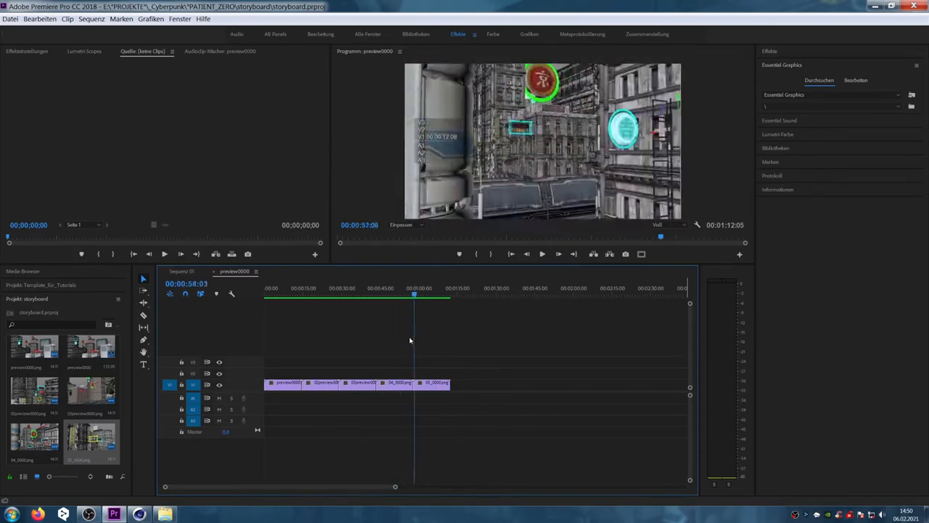
click(429, 298)
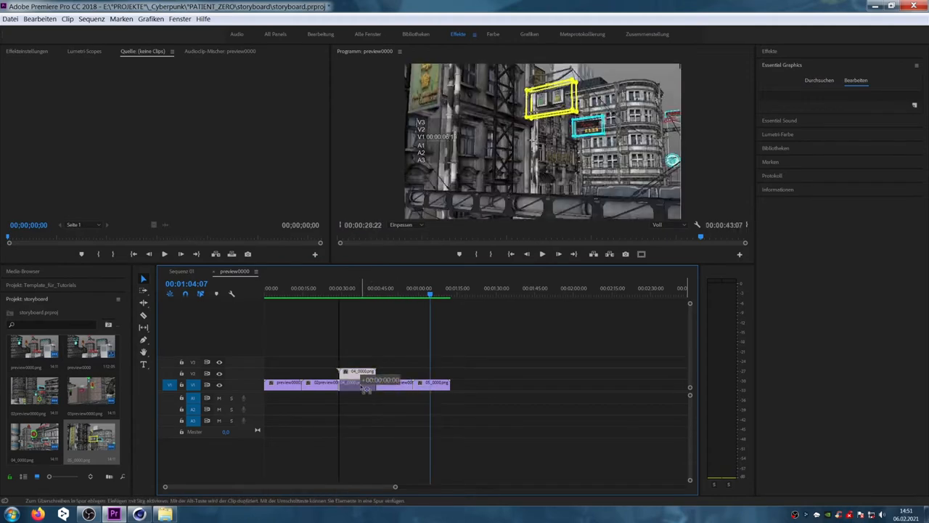
Insert the 04_0000 clip between the second and third clips on the timeline.
click(327, 298)
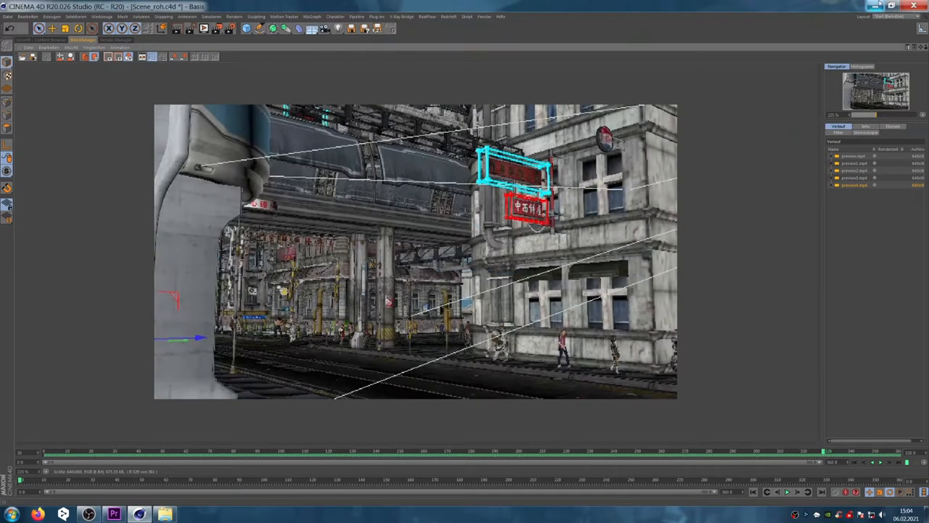
Adjust the red sign in Cinema 4D, then maximise Premiere's Program Monitor.
click(113, 514)
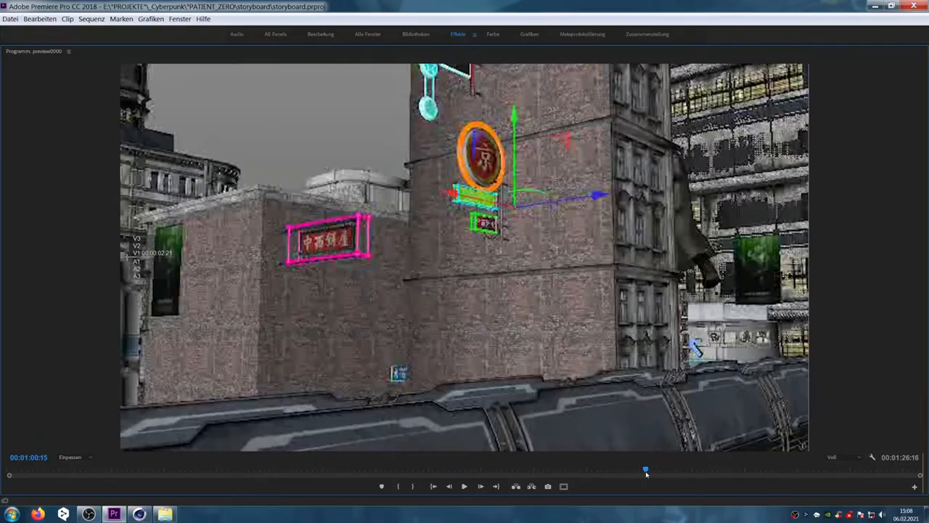
Scrub the preview shot, then replace the first clip's footage with the 01_0000.png sequence.
drag(645, 469, 657, 469)
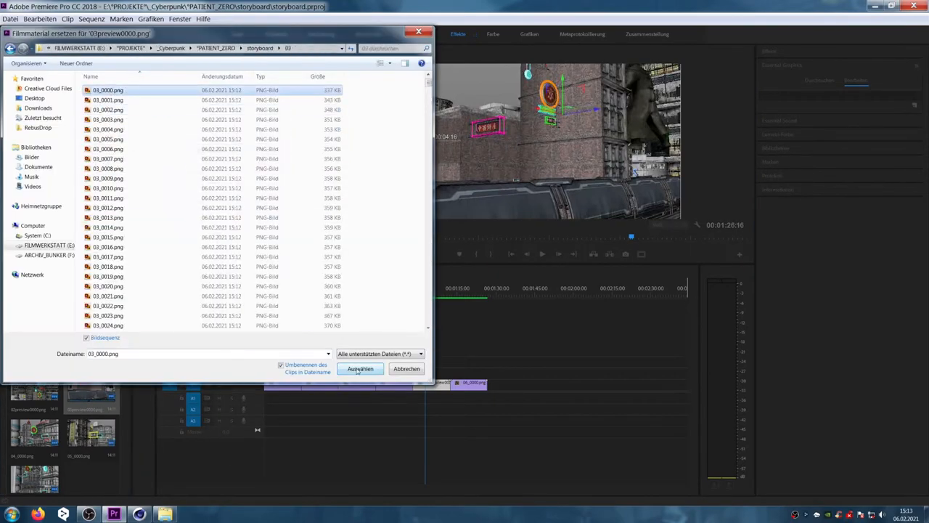
click(360, 368)
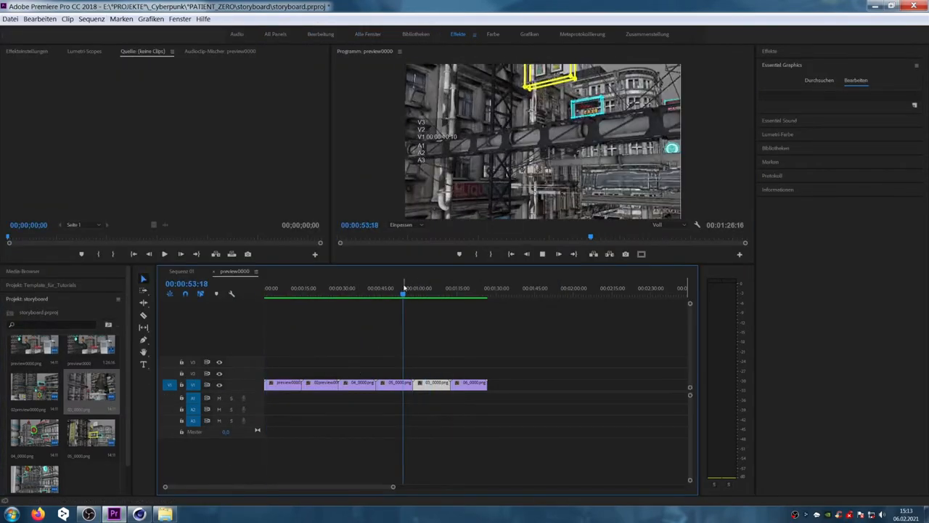